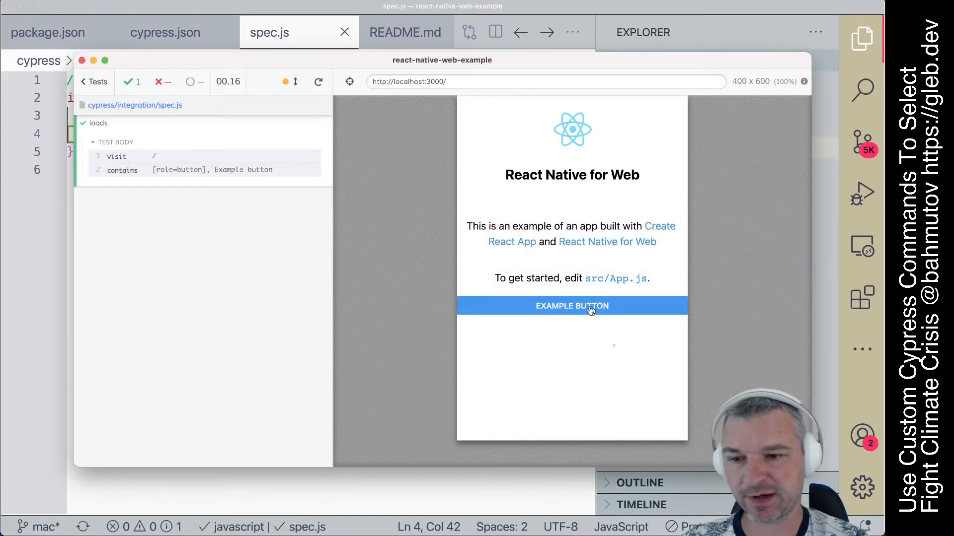
mouse_move(638, 245)
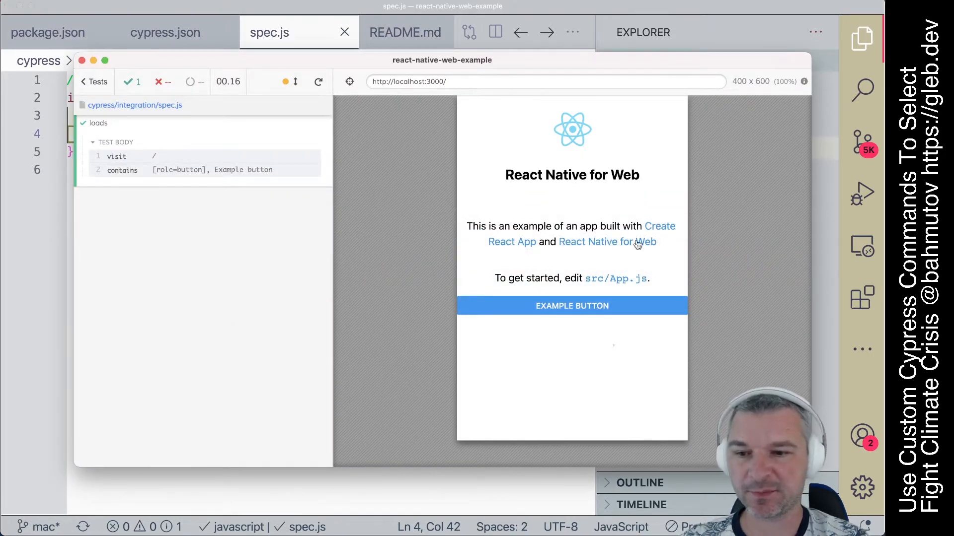
mouse_move(664, 240)
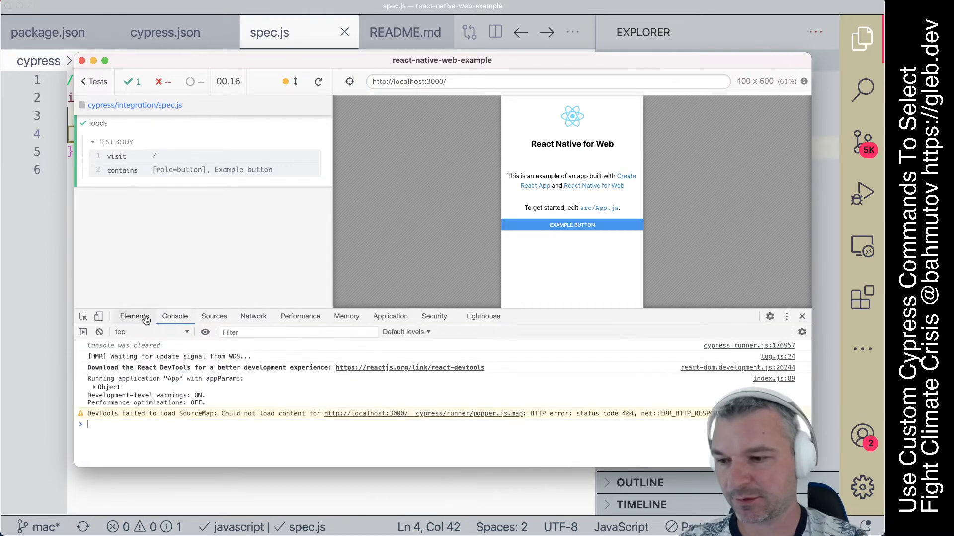
Step: Show the app's element markup in DevTools to check the Example button and Create React App link roles
left_click(134, 316)
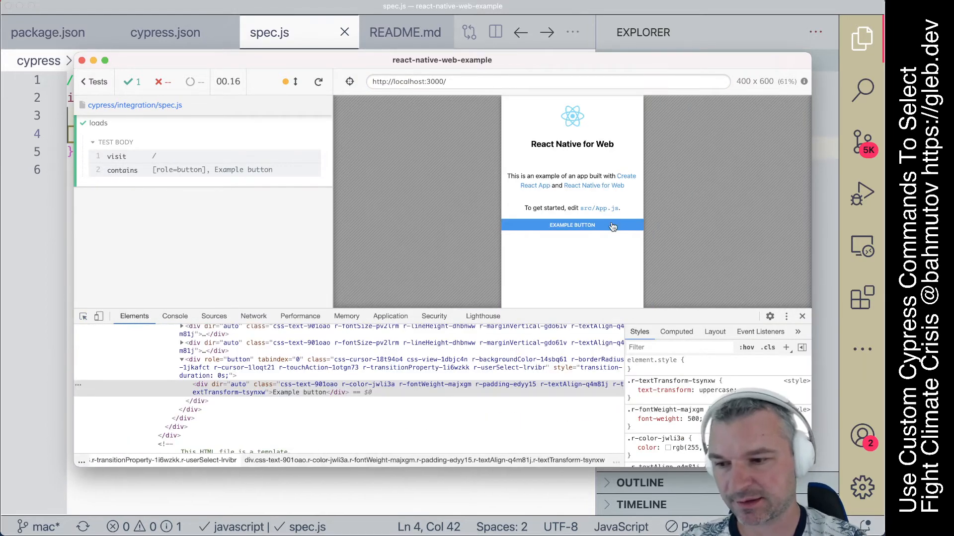
mouse_move(310, 386)
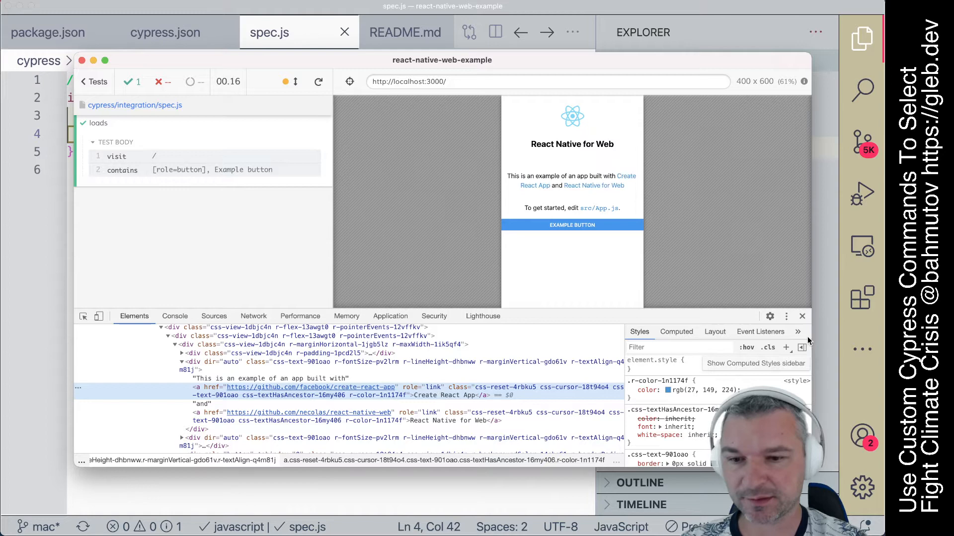
left_click(801, 317)
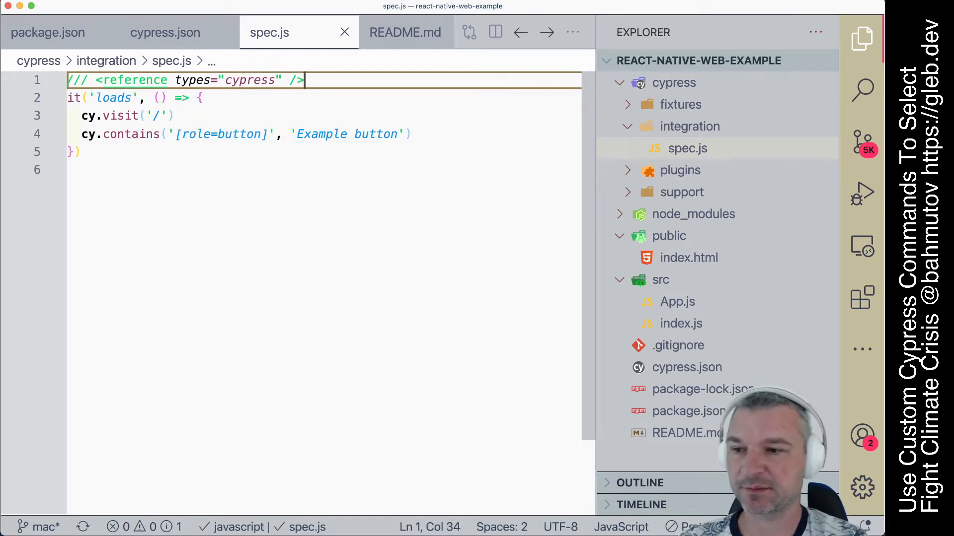
Step: Define the helper const rs = (role) => `[role=${role}]` in spec.js
type("const")
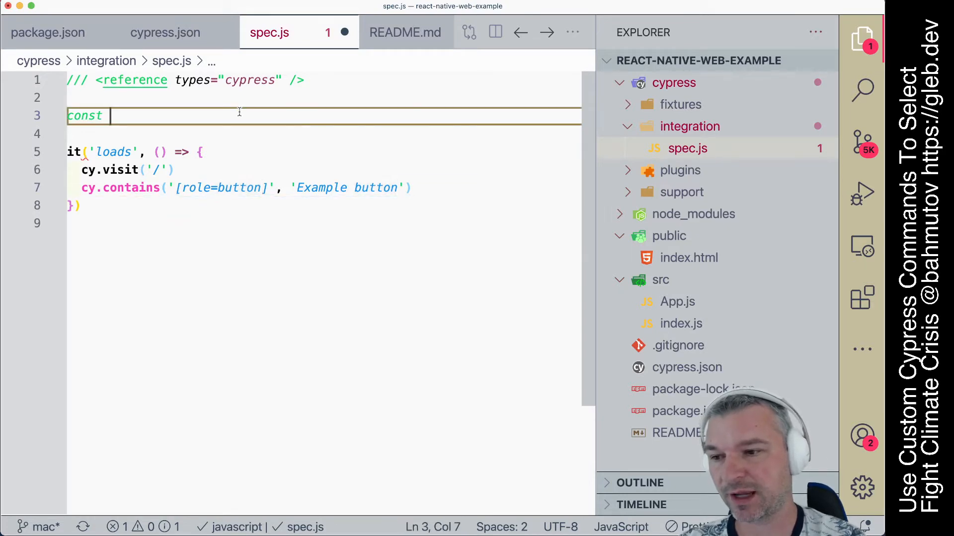
type("roleSelector = (role) =>")
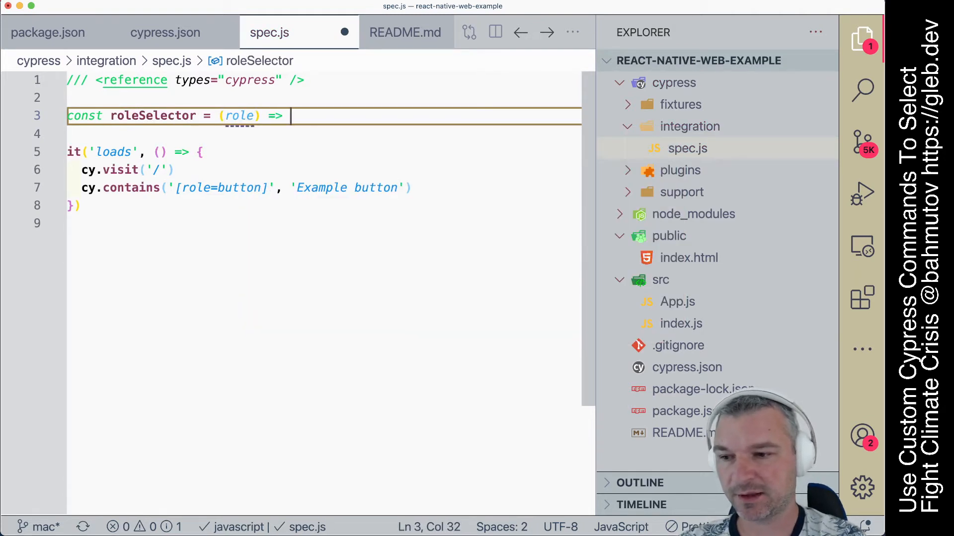
type("`[role=`")
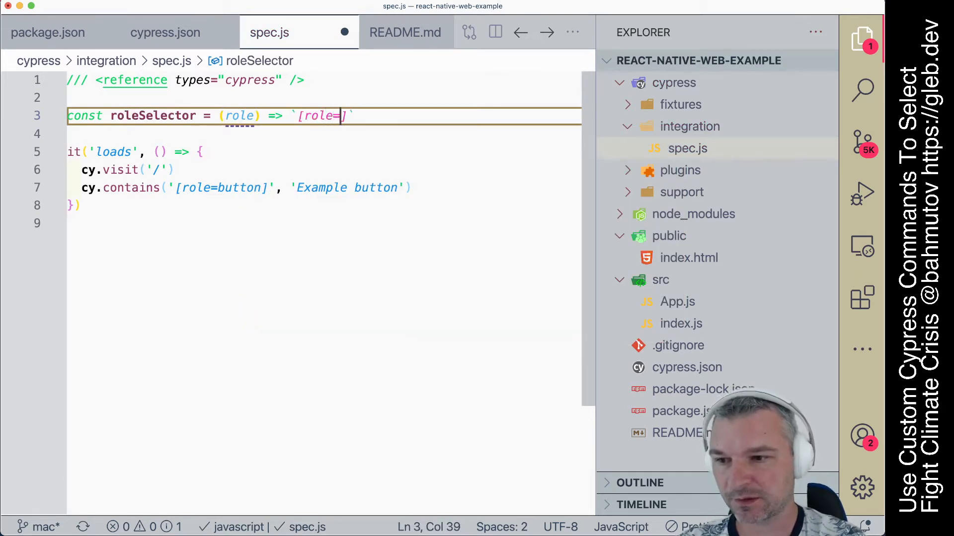
type("${role}")
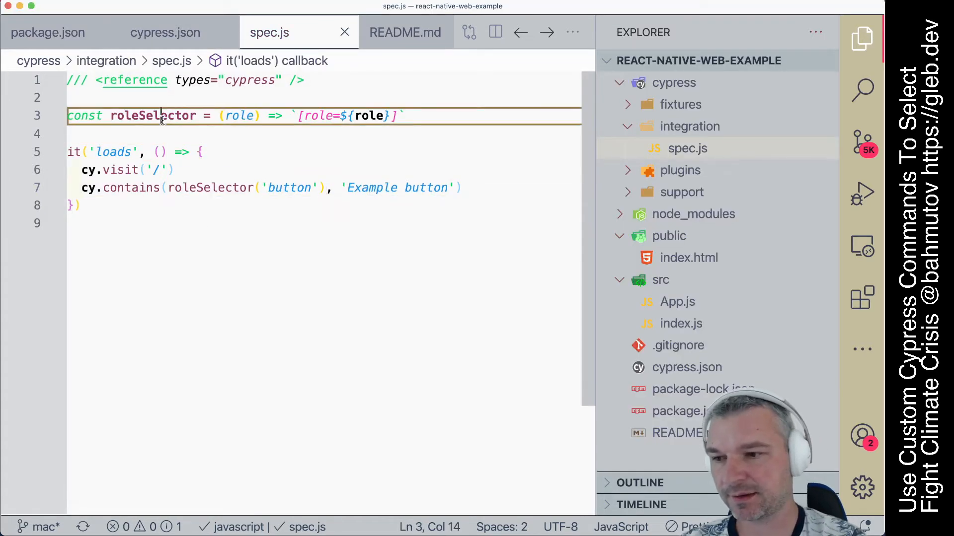
Step: Use rs('button') in contains and add cy.contains(rs('link'), 'Create React App')
type("rs")
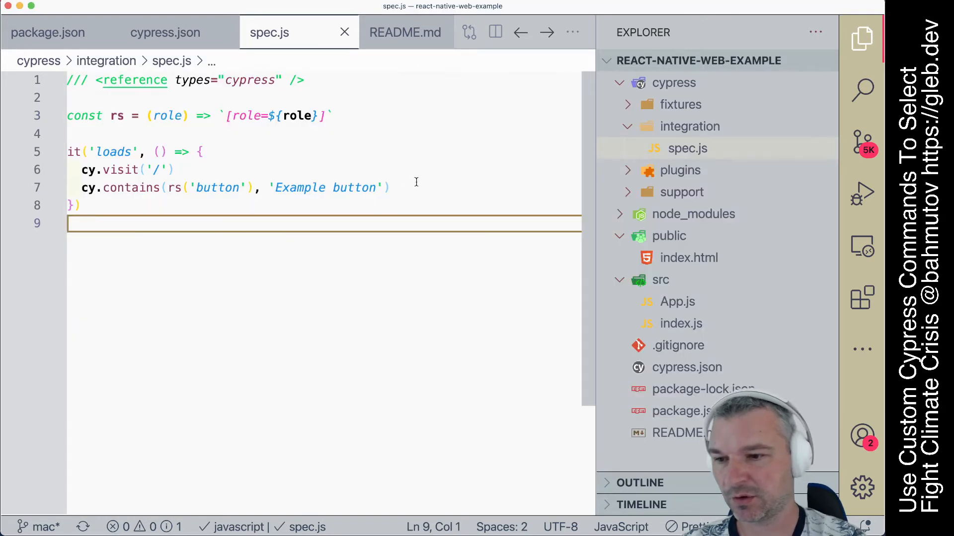
type("cy.contains(rs('")
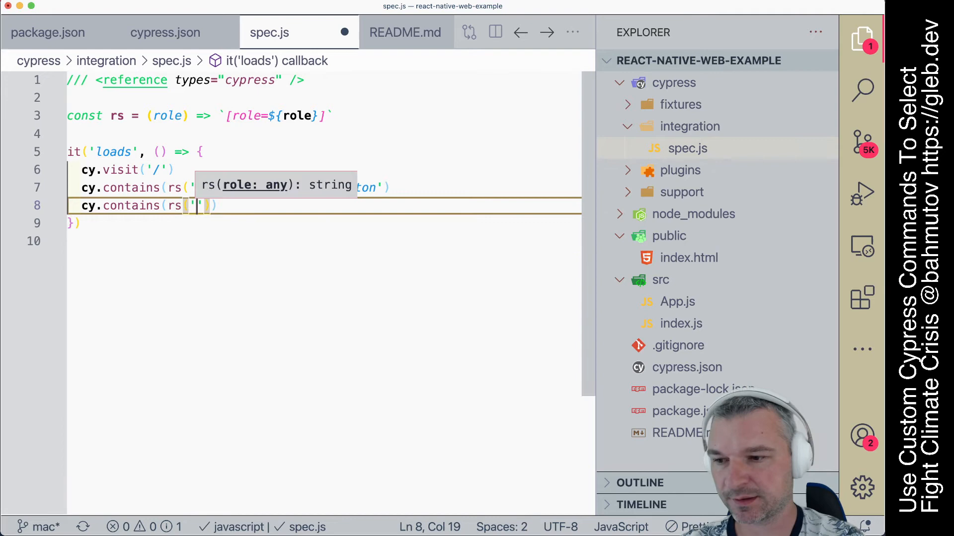
type("link")
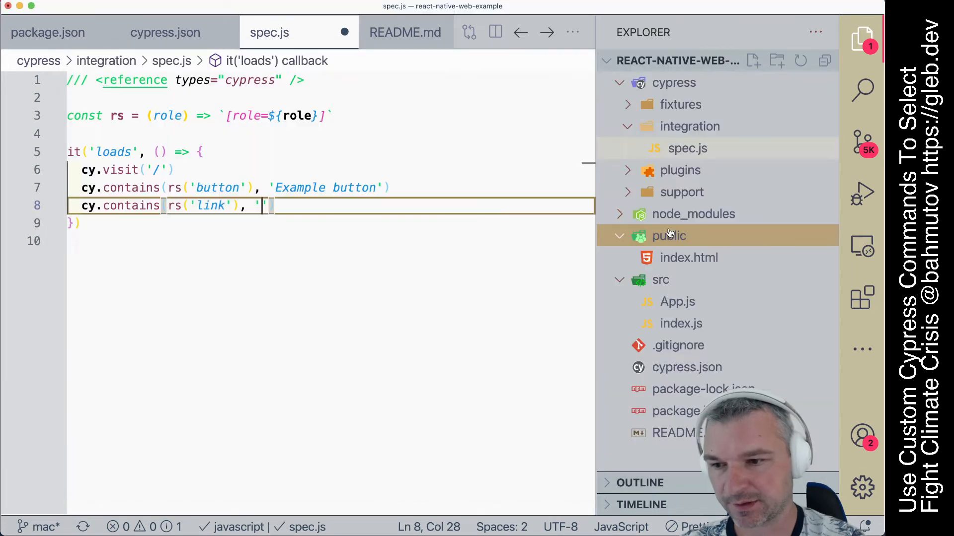
type("Create React App")
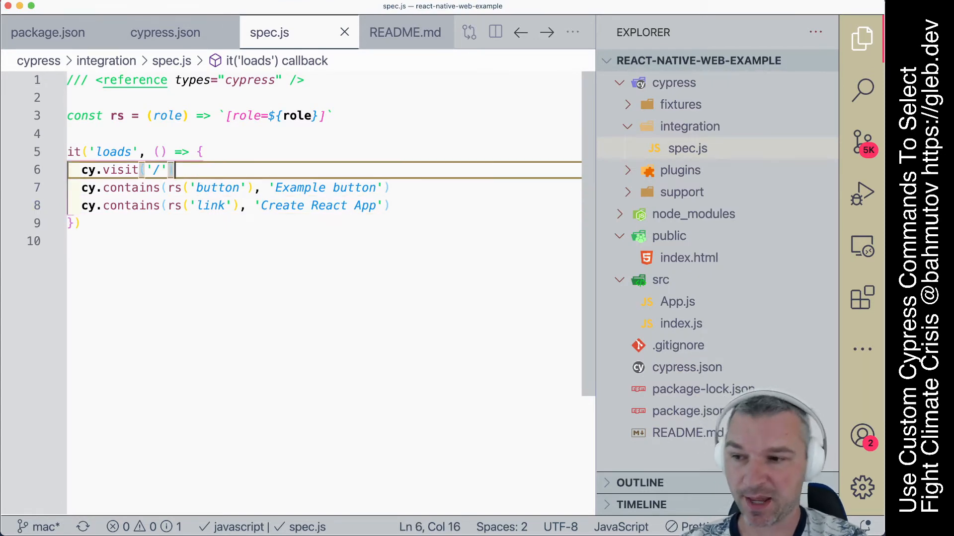
Step: Add Cypress.Commands.add('byRole', (role) => ...) returning cy.get(rs(role))
type("Cypress.Commands.add(")
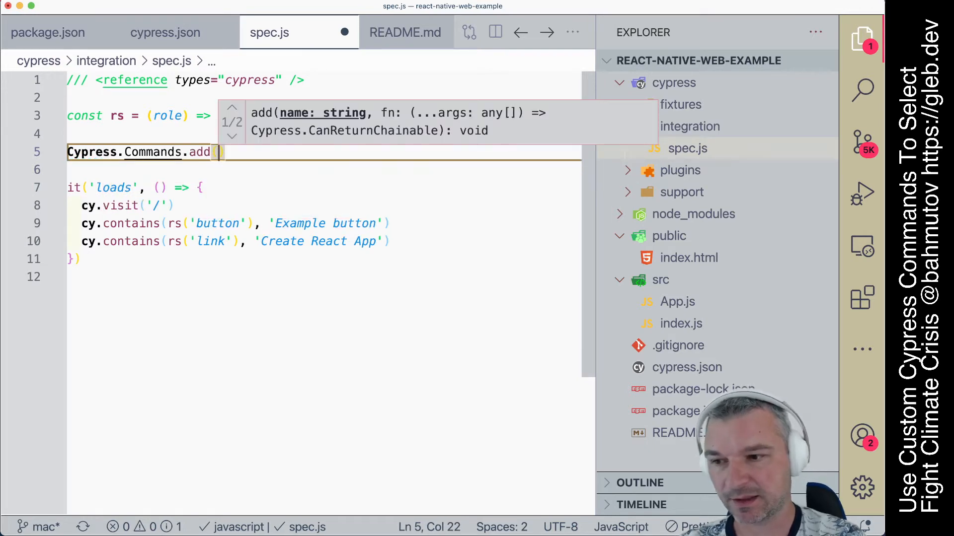
type("'b'")
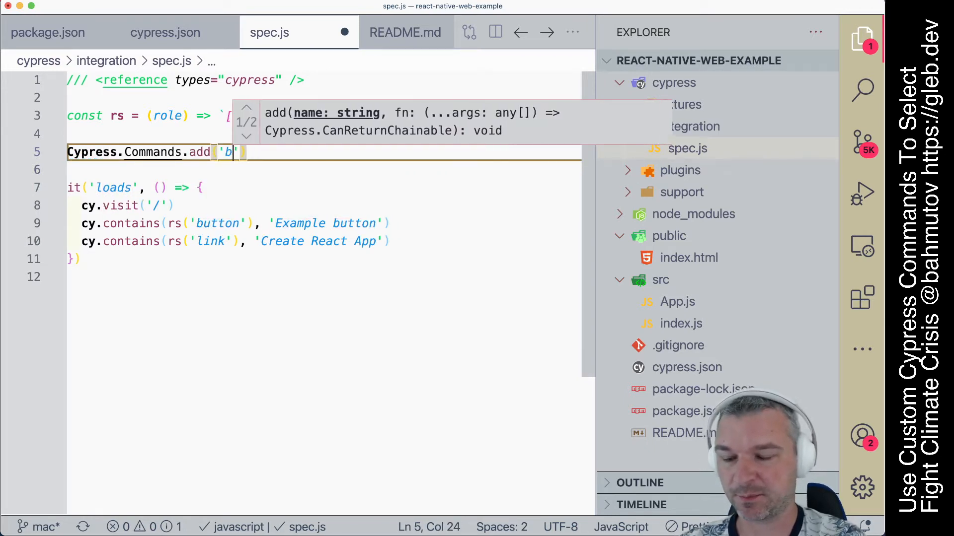
type("yRole")
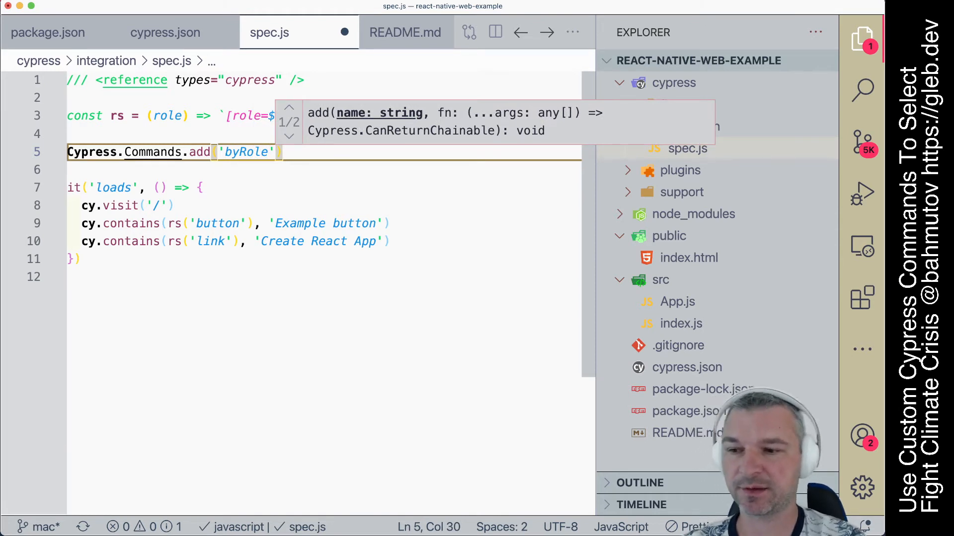
type(", ()")
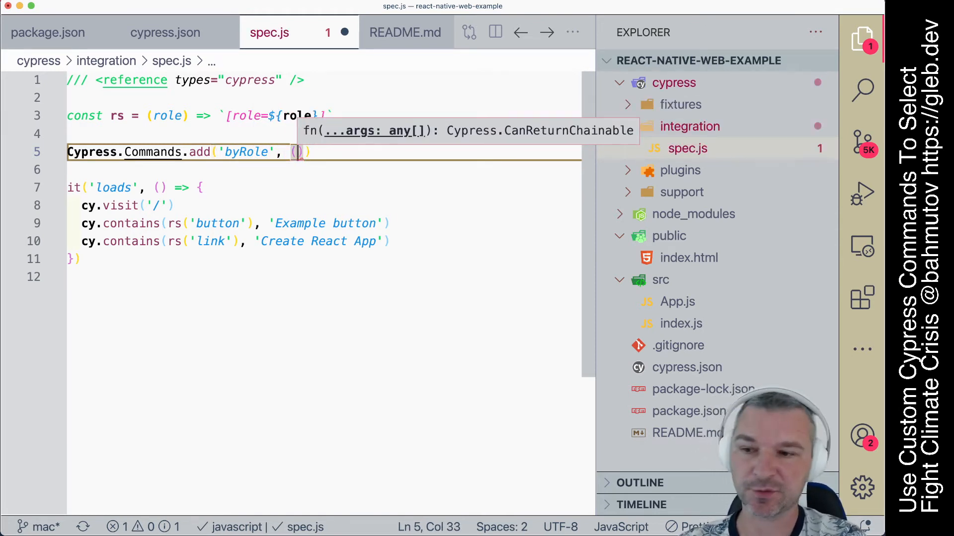
type("role")
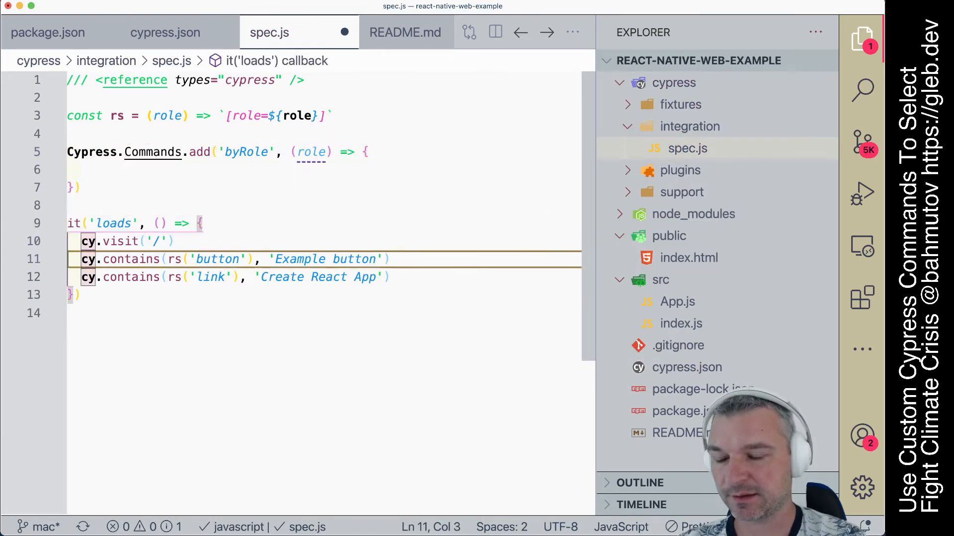
type("cy.get(")
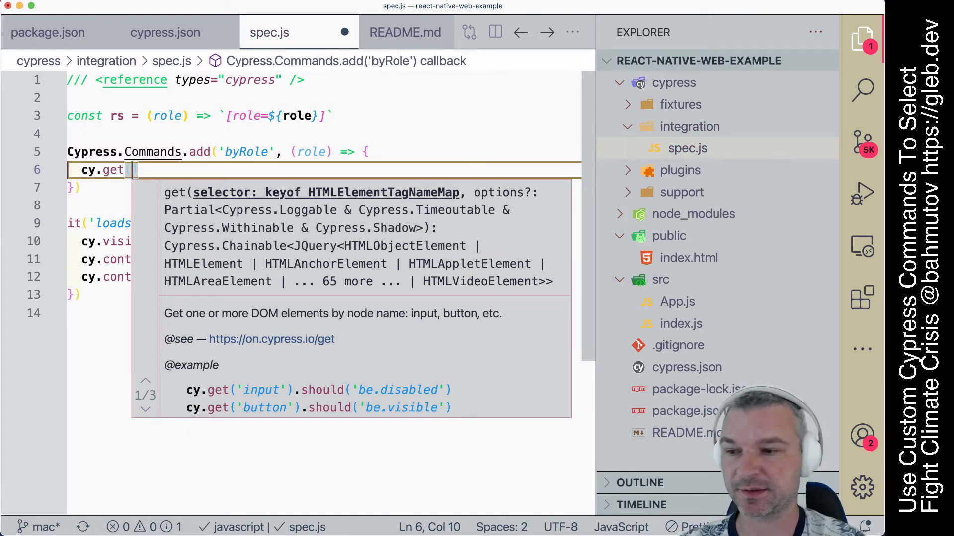
type("rs(role)")
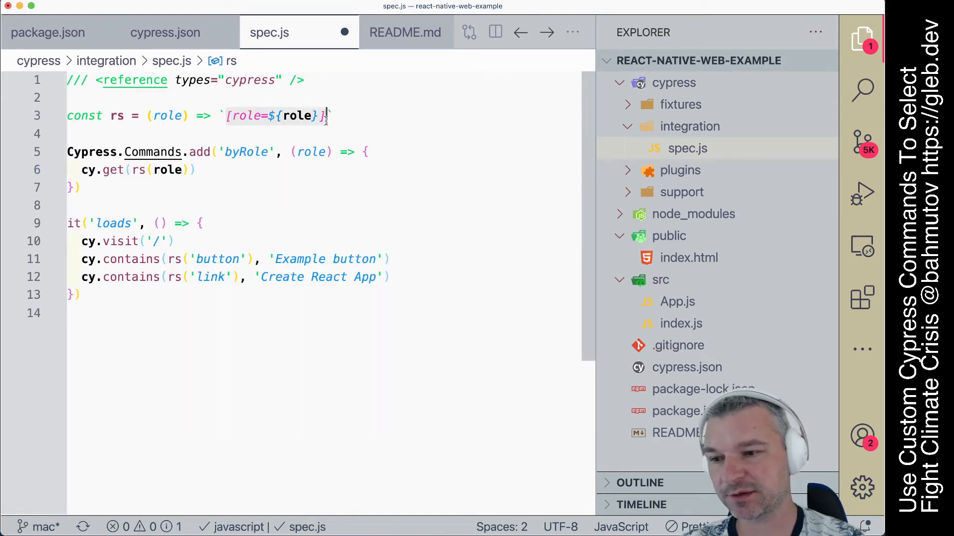
type("return")
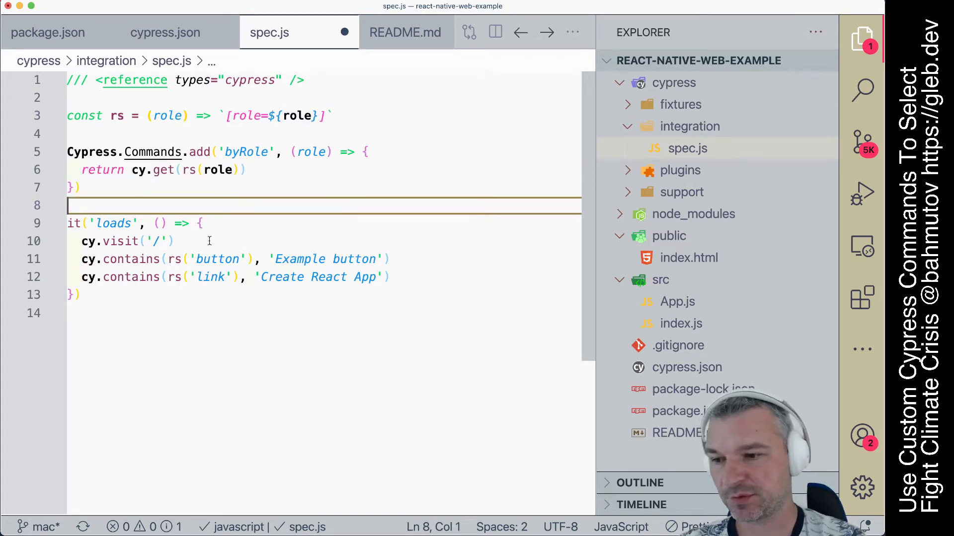
Step: Start a cy.byRole('link') assertion after the last contains check in the test
left_click(209, 240)
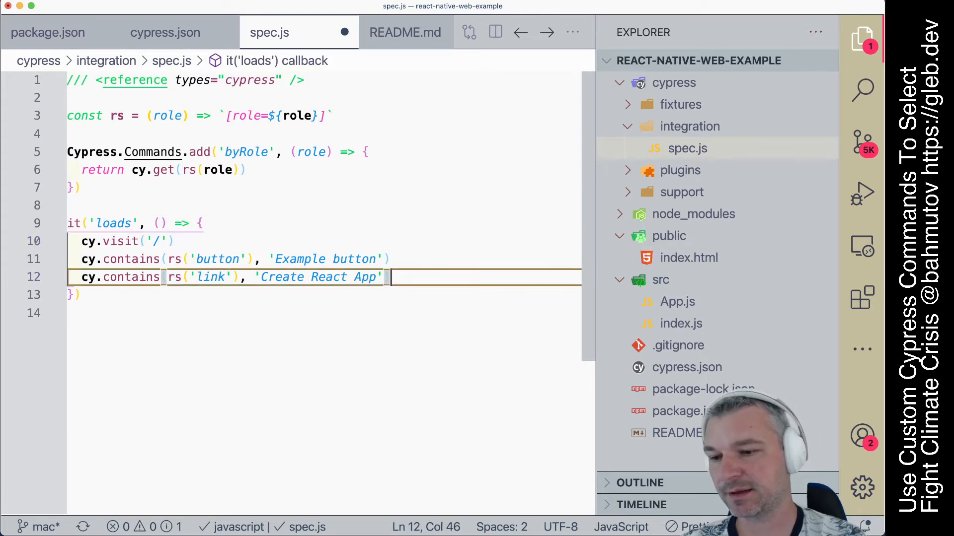
type("cy.")
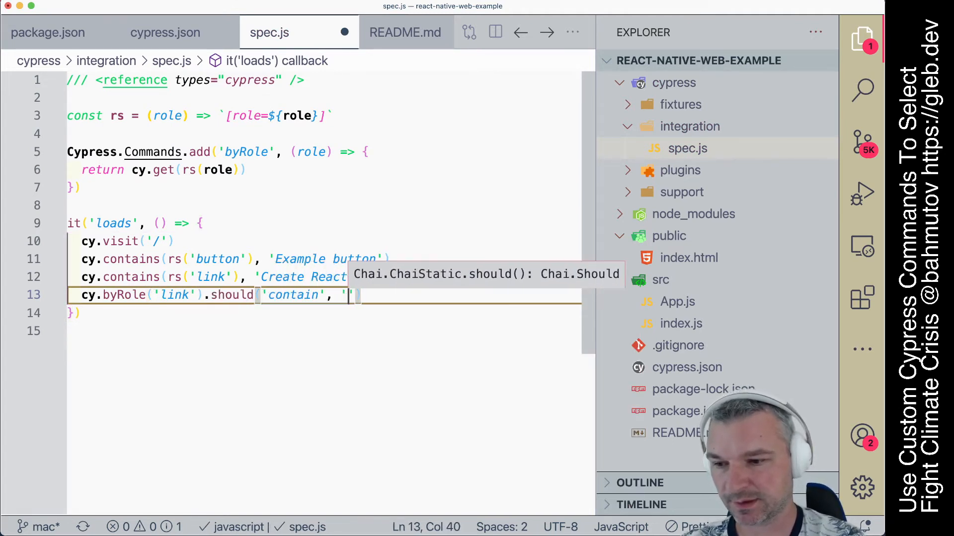
Step: Finish the 'Create React App' link assertion and add a textByRole command using cy.contains(rs(role), text)
type("Create React App")
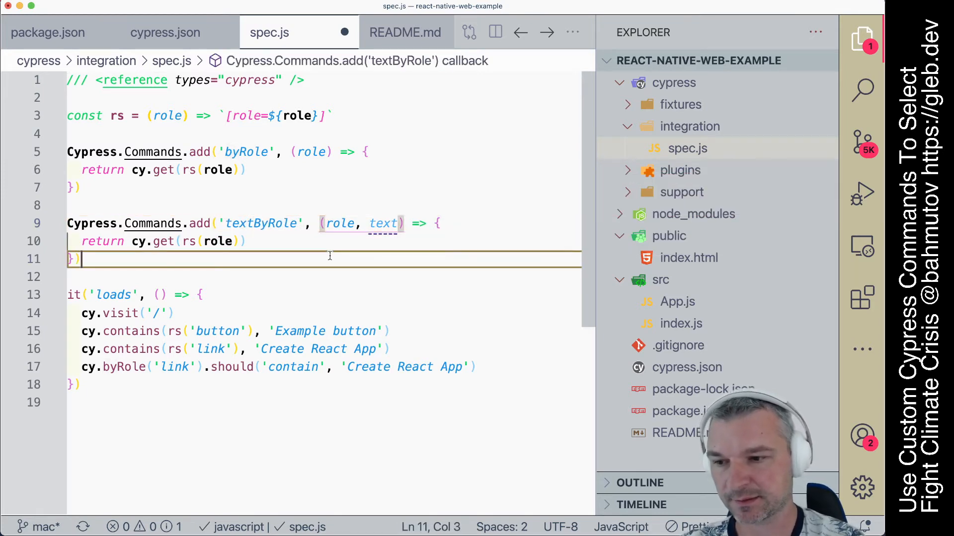
type("contains")
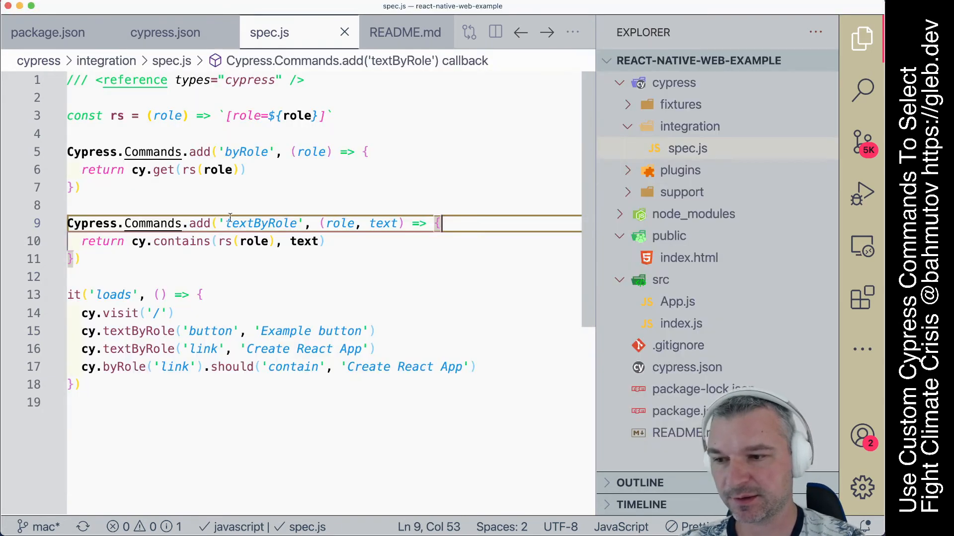
double_click(181, 241)
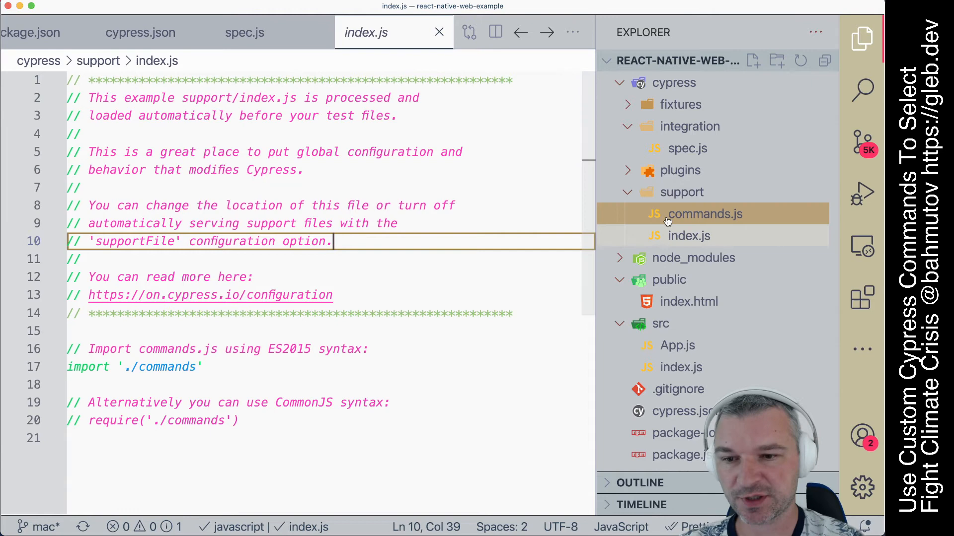
Step: View byRole and textByRole in support/commands.js, then return to support/index.js
left_click(706, 214)
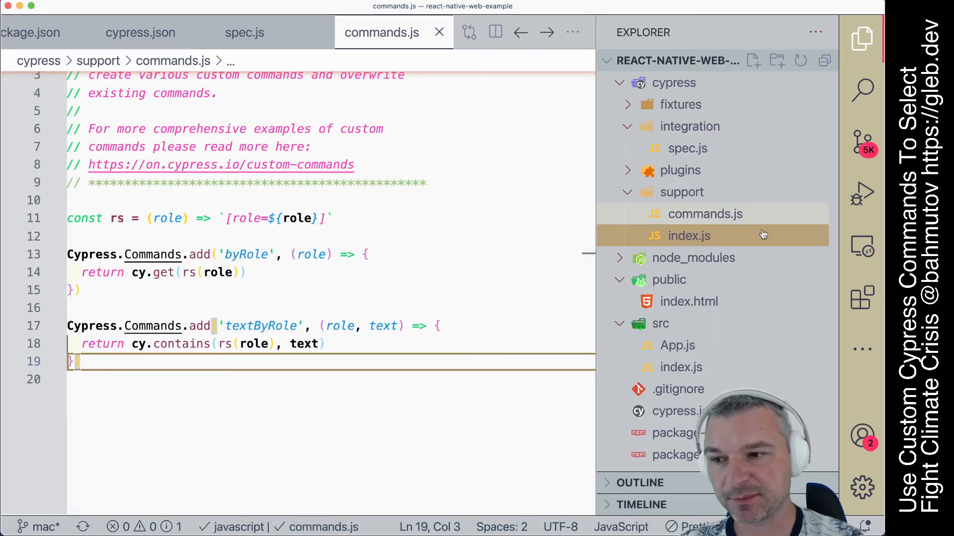
left_click(689, 237)
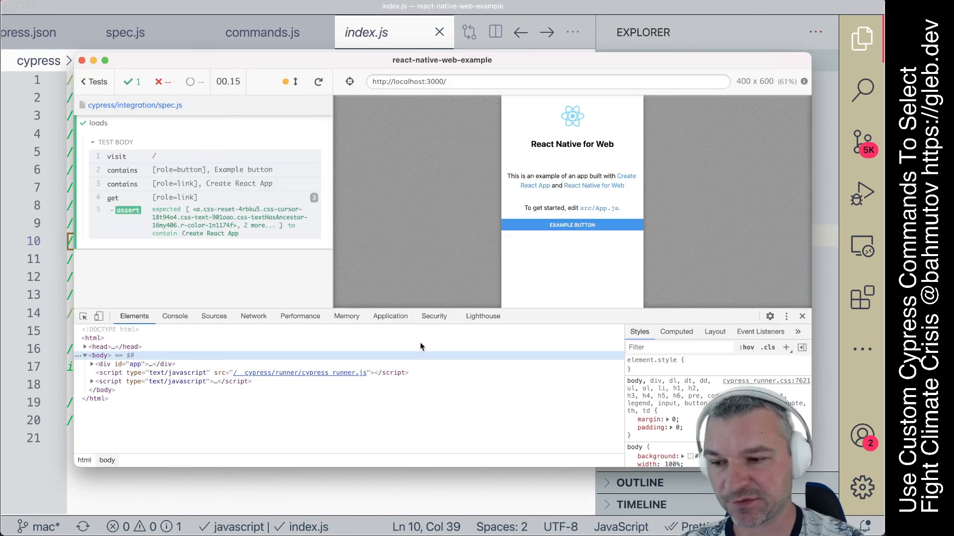
Step: Switch DevTools to Network to review the spec and support bundle requests
left_click(253, 316)
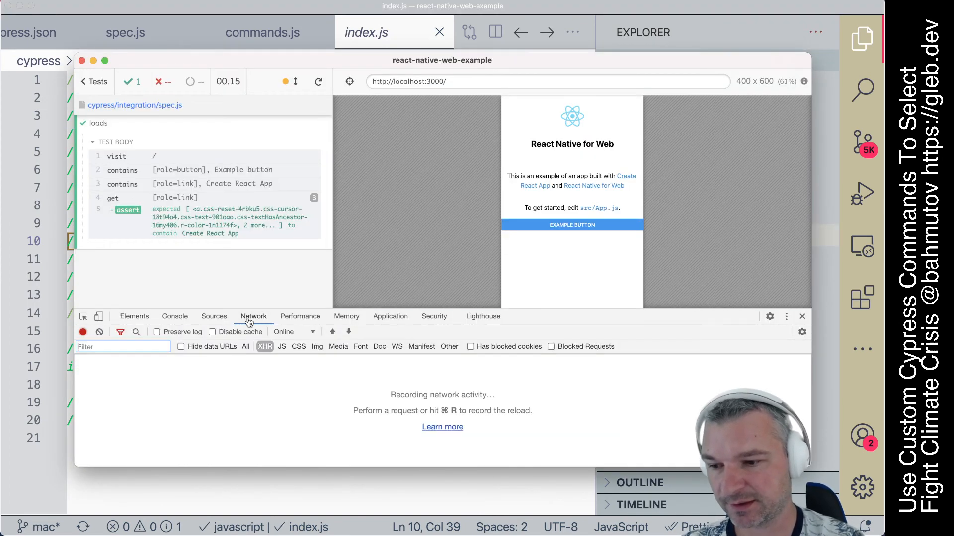
mouse_move(265, 347)
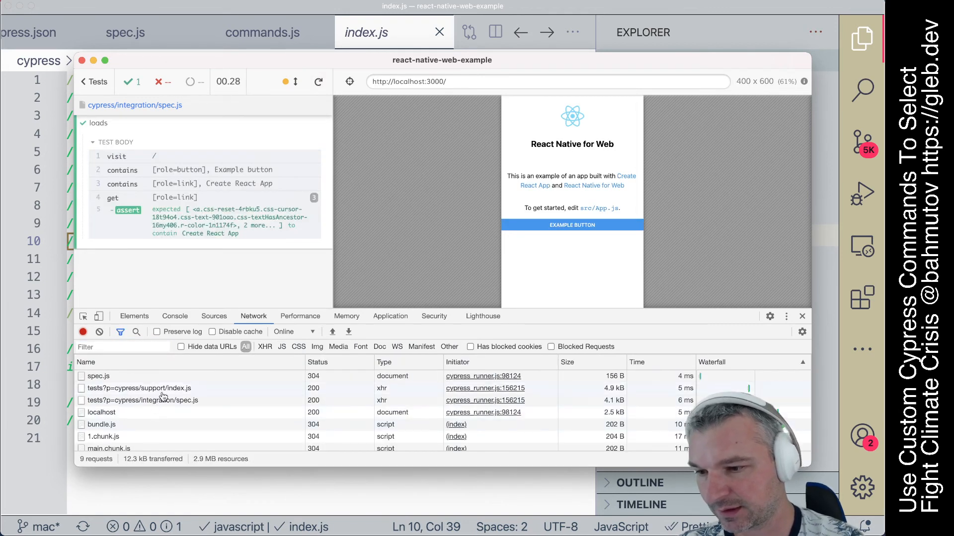
mouse_move(119, 401)
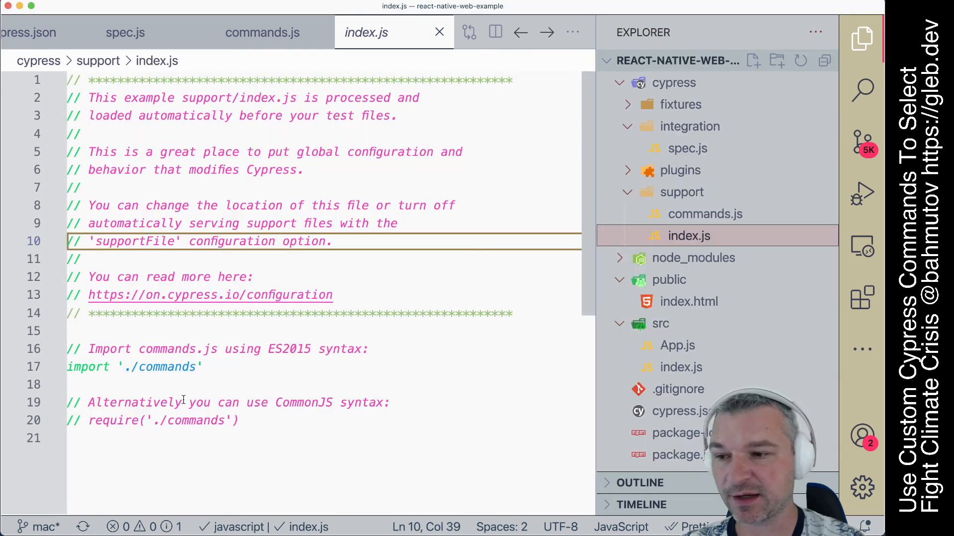
Step: Revisit commands.js, then show spec.js using only cy.textByRole and cy.byRole
left_click(706, 215)
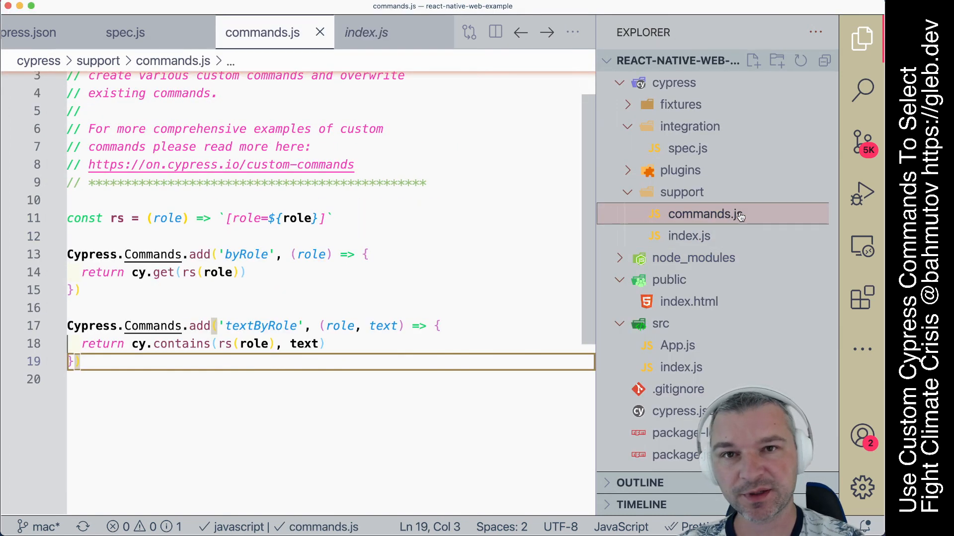
mouse_move(707, 237)
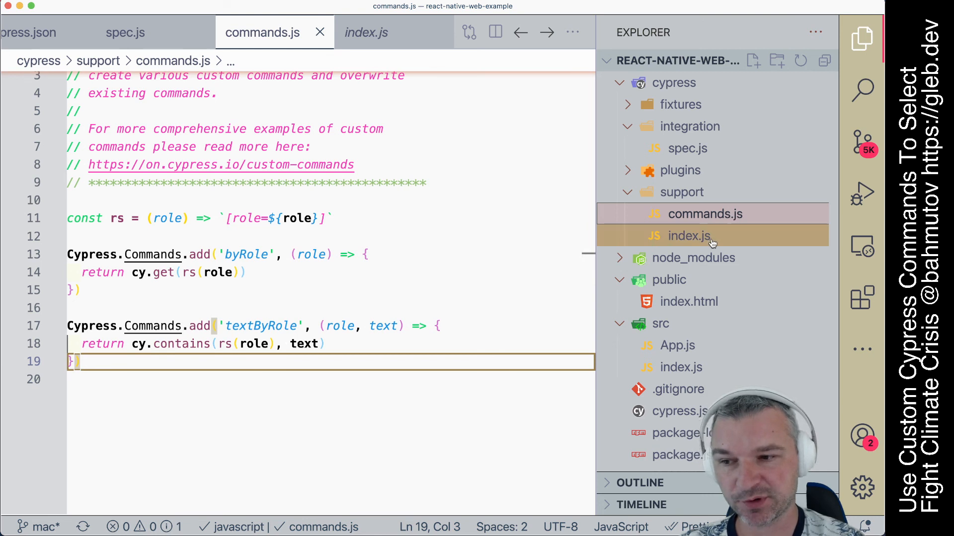
left_click(687, 148)
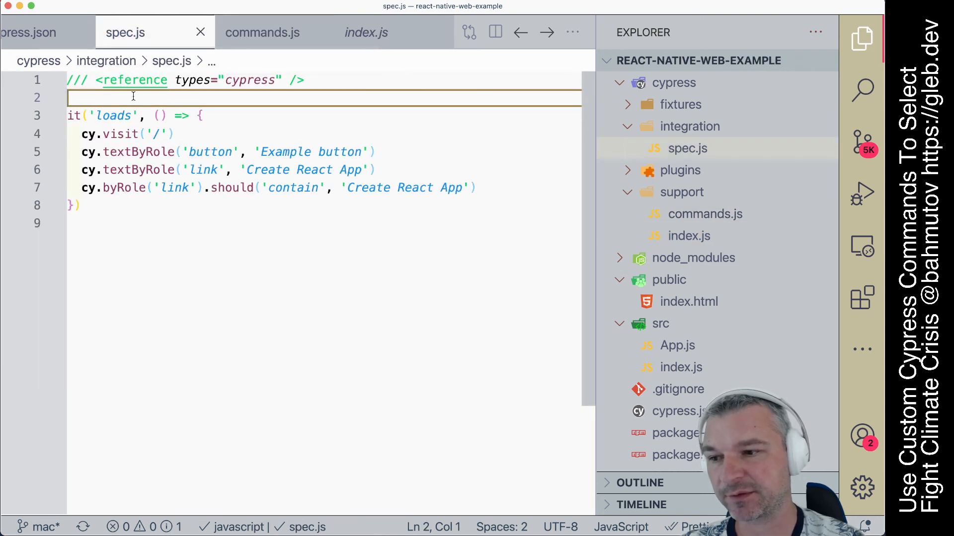